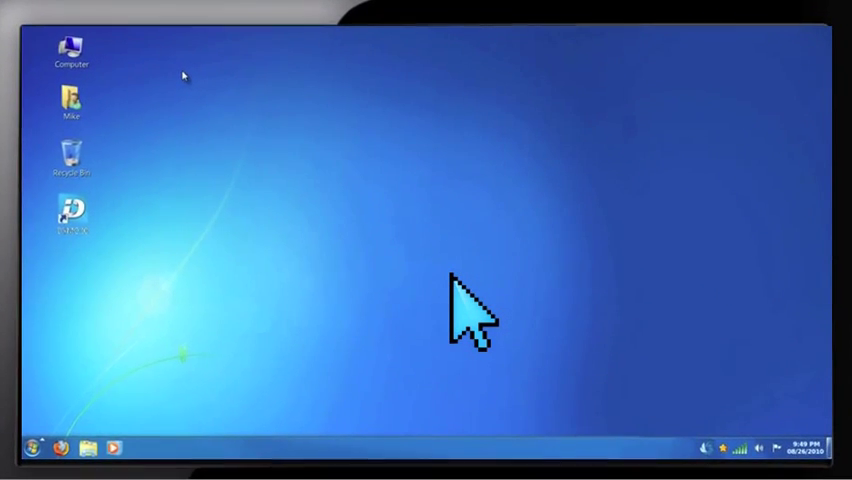
{"action": "mouse_move", "coordinate": [100, 400]}
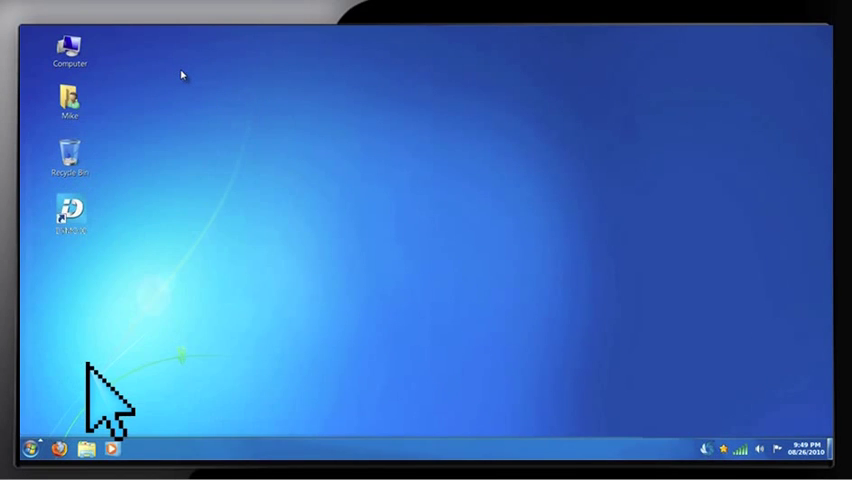
{"action": "mouse_move", "coordinate": [90, 250]}
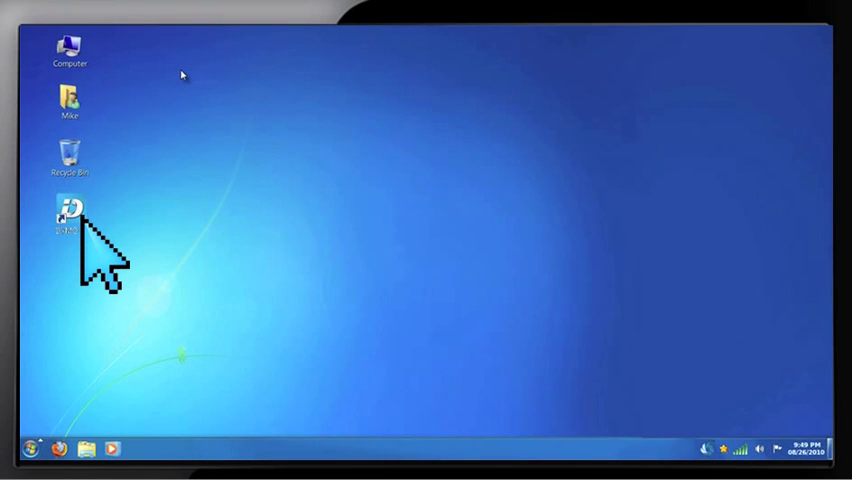
- Launch DYMO ID from its desktop shortcut, showing a blank landscape label editor
{"action": "double_click", "coordinate": [68, 212]}
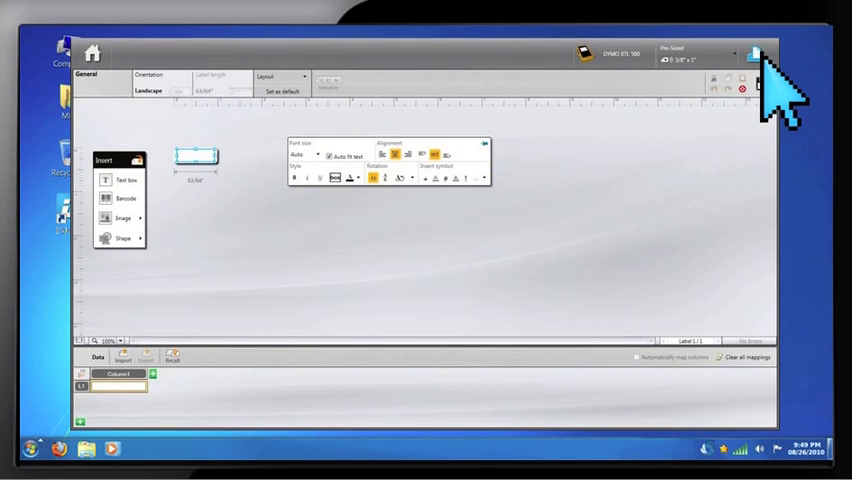